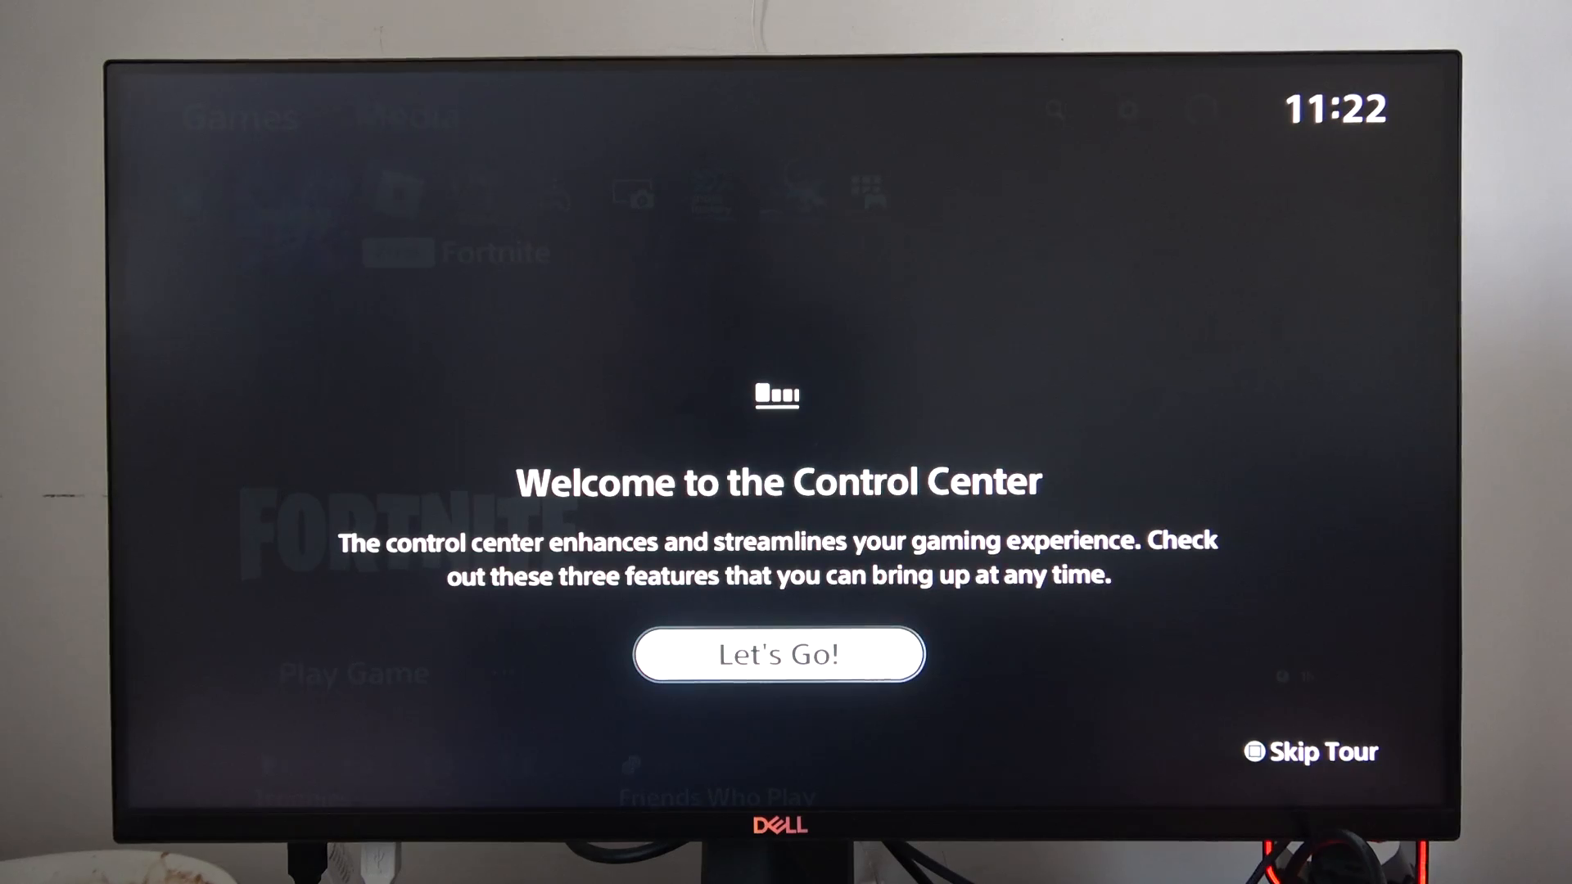
# - Dismiss the Control Center welcome and show the Power menu with Turn Off PS5 available
pyautogui.click(778, 653)
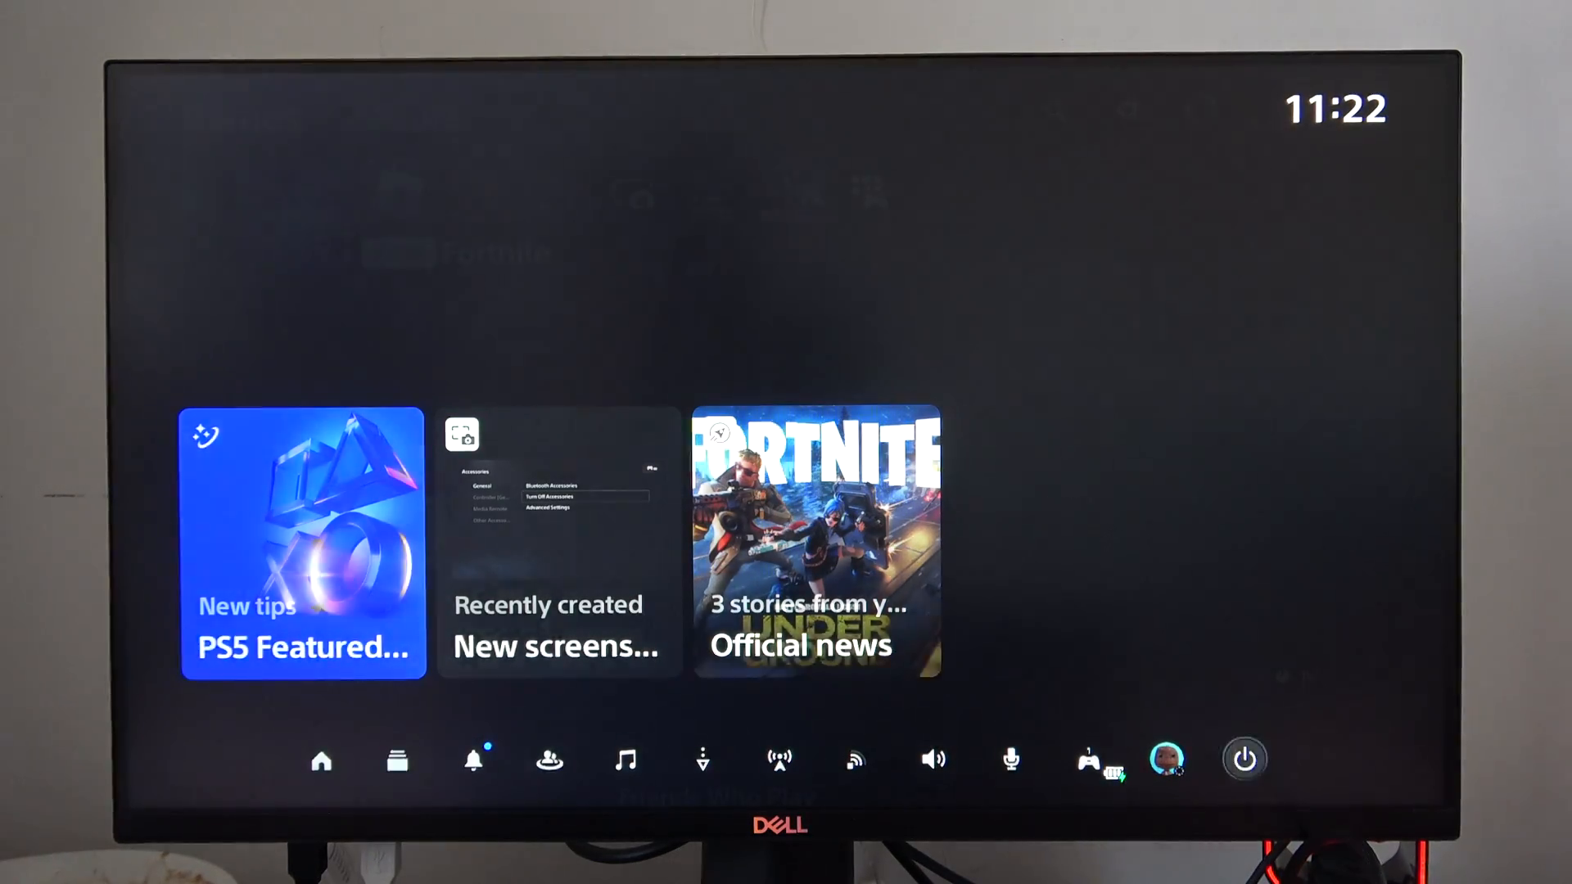
pyautogui.click(1244, 758)
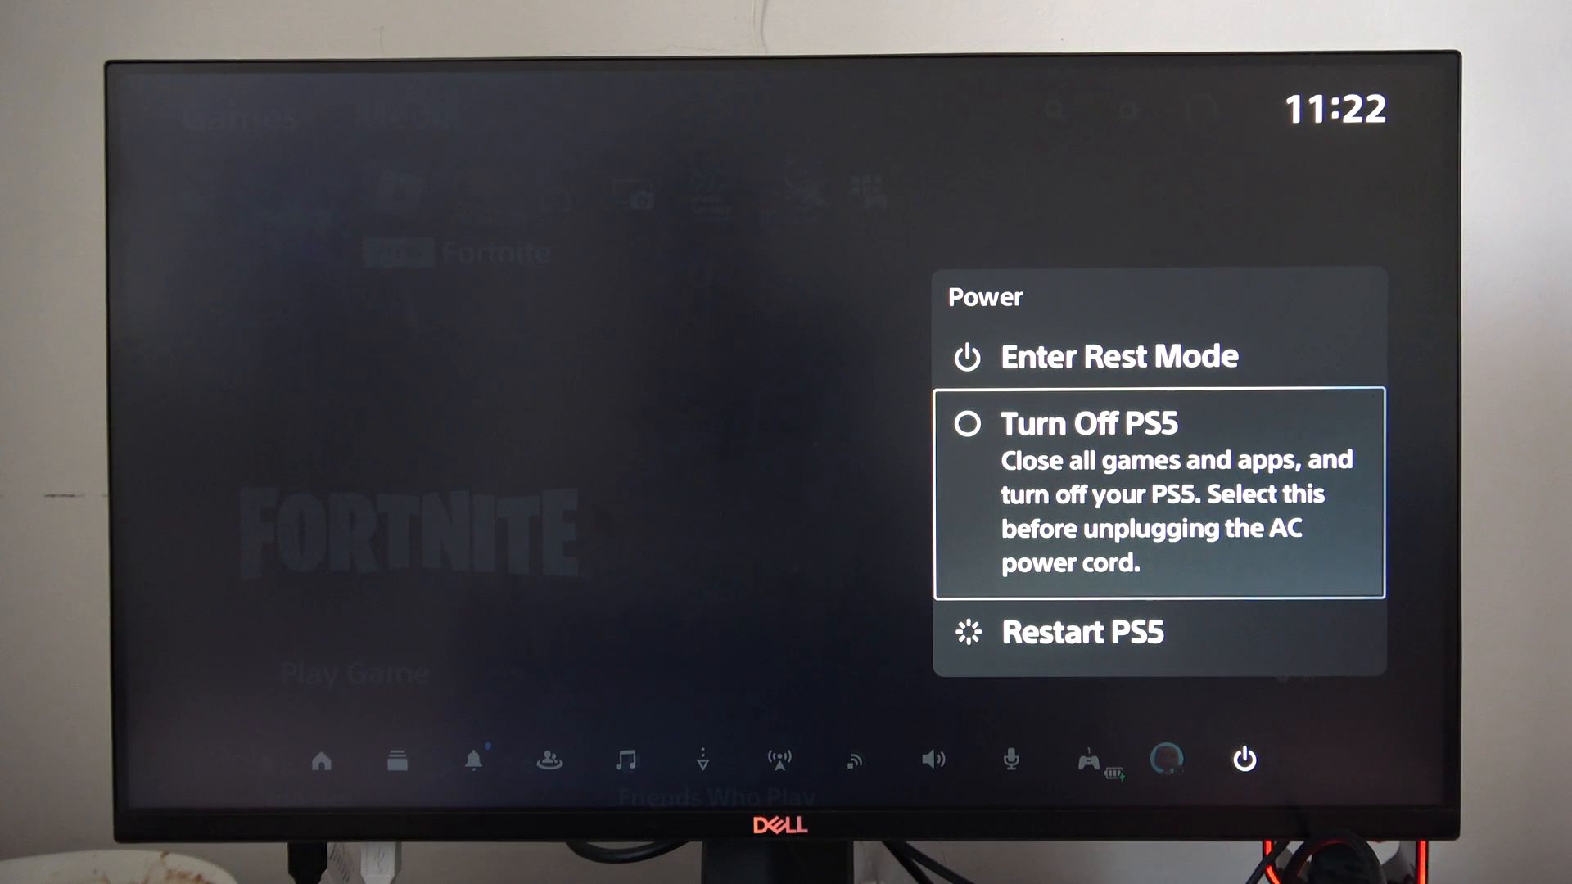